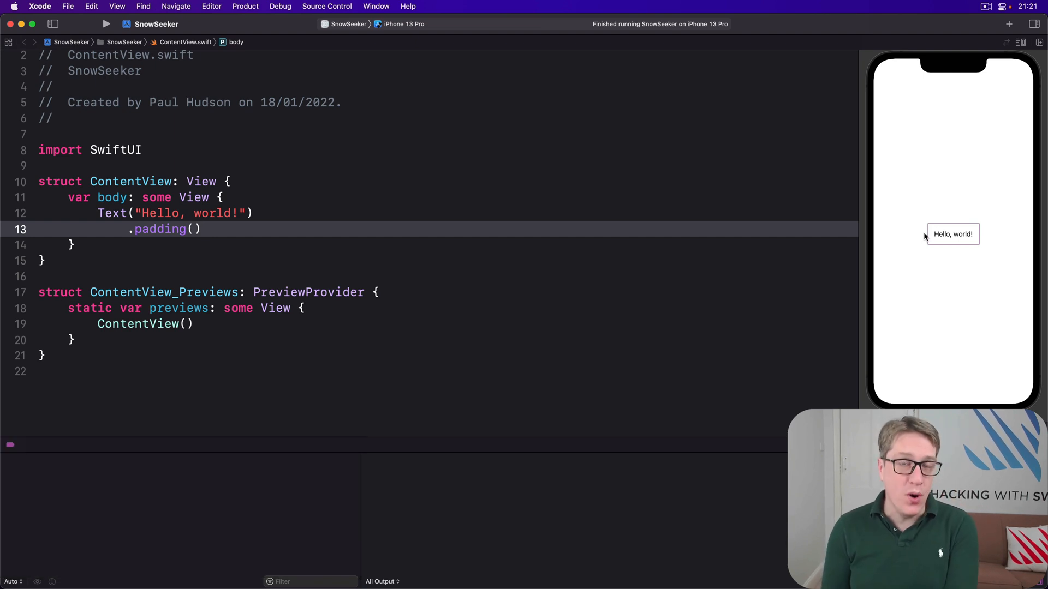
- Declare struct User: Identifiable with id = "Taylor Swift" above ContentView
left_click(201, 230)
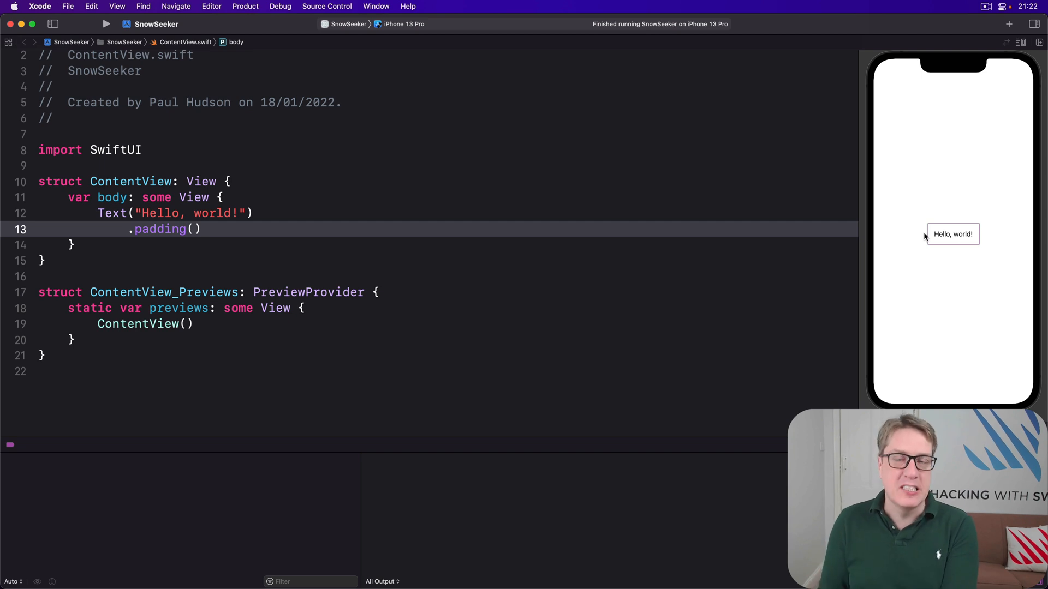
left_click(201, 229)
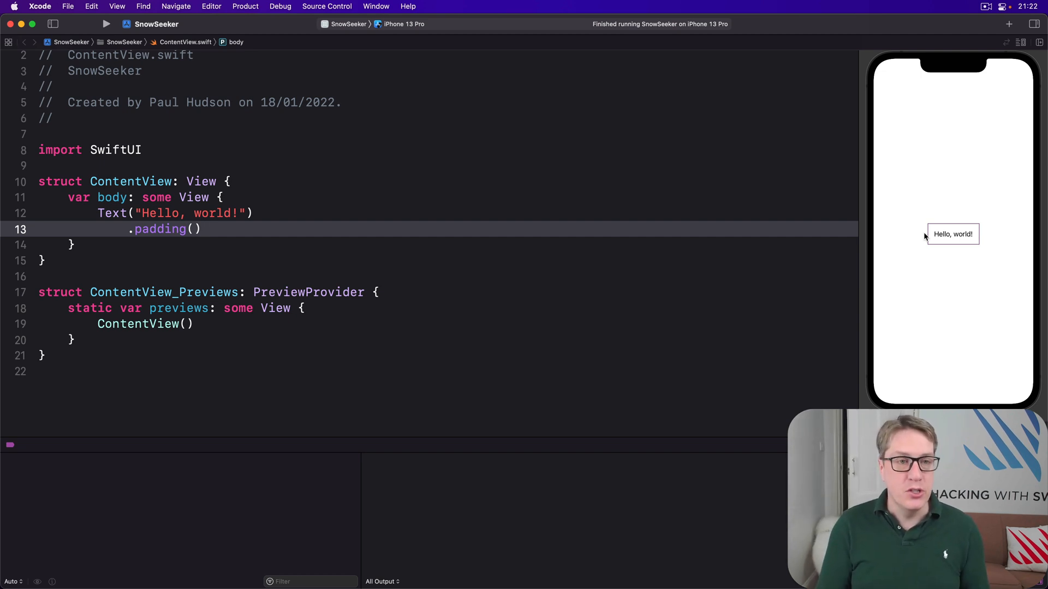
key("Return")
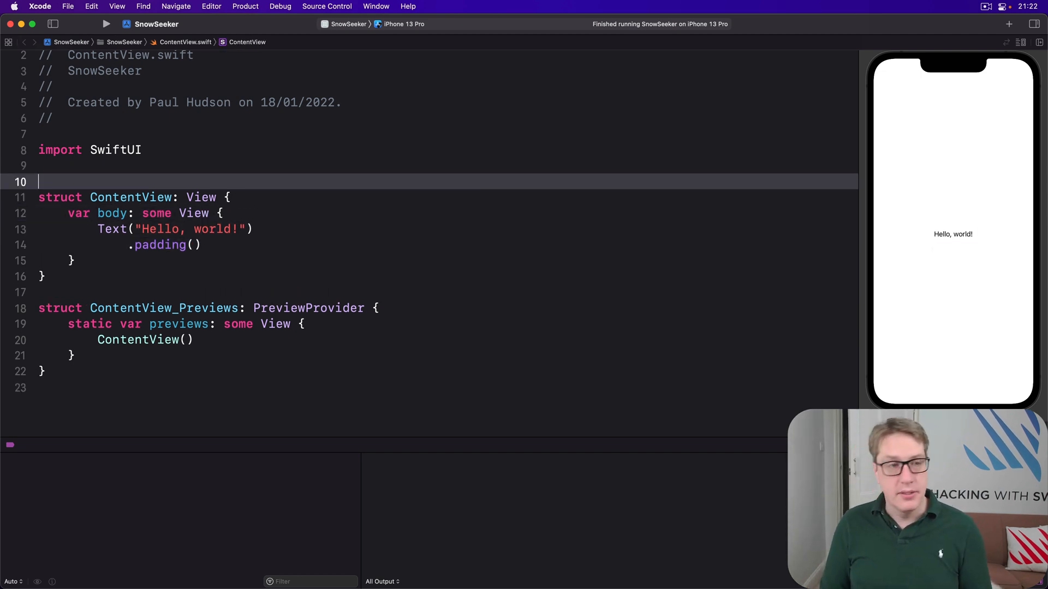
key("return")
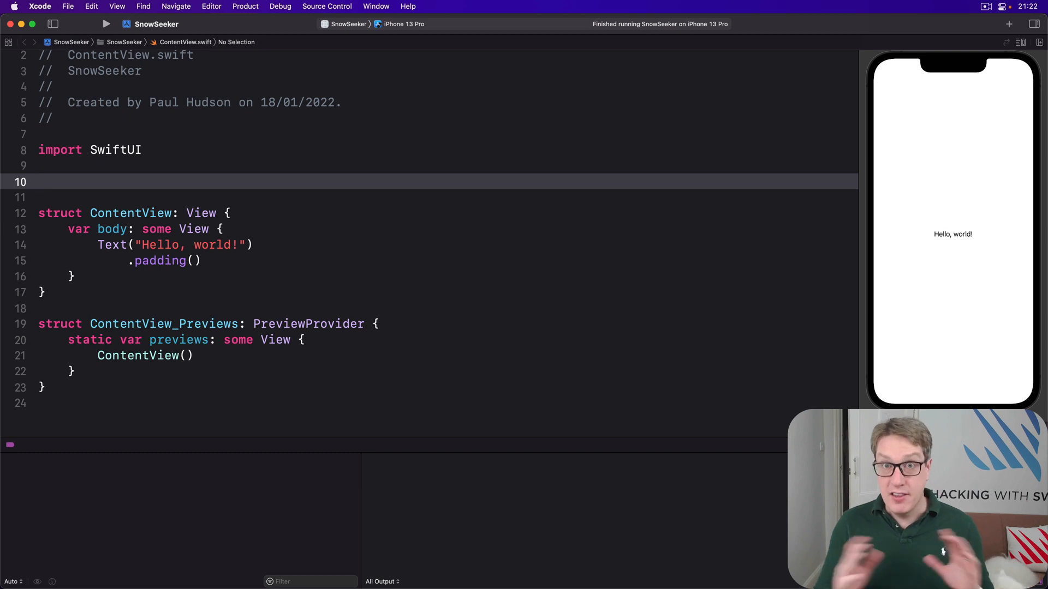
type("struct")
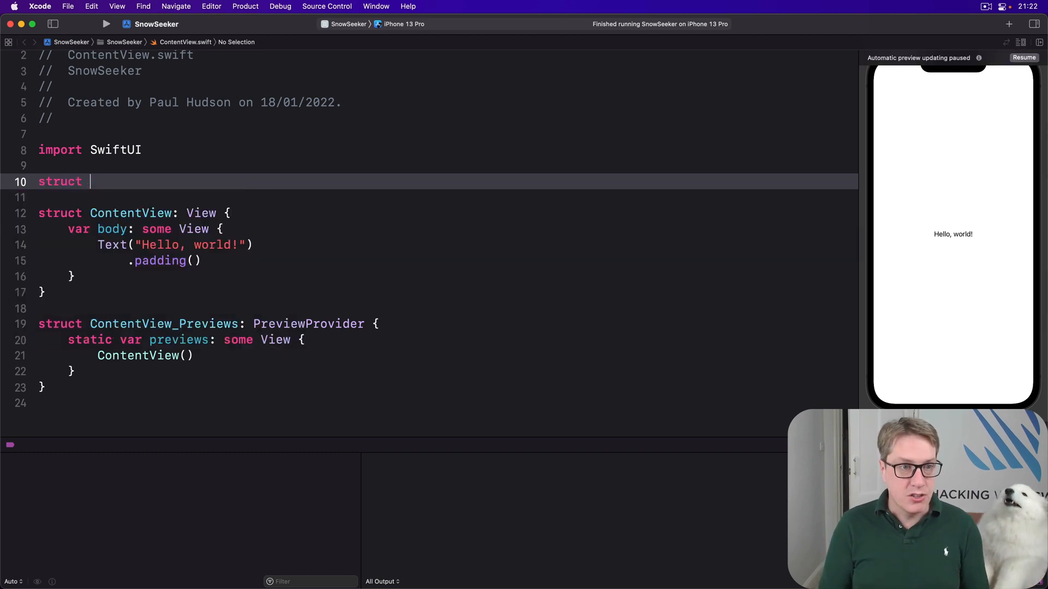
type("User: Identifiable {")
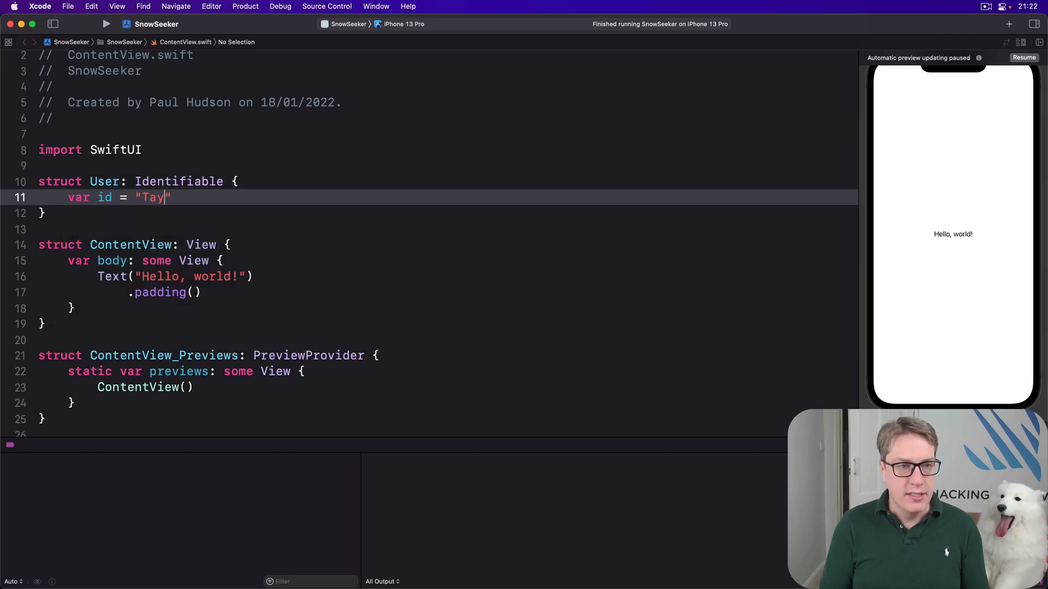
type("lor Swift")
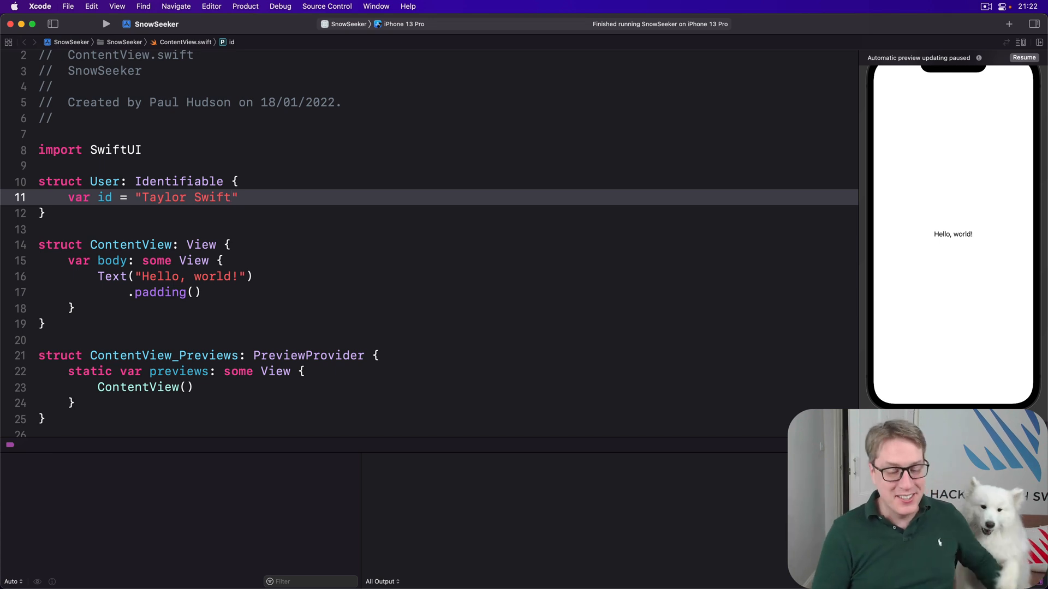
left_click(45, 212)
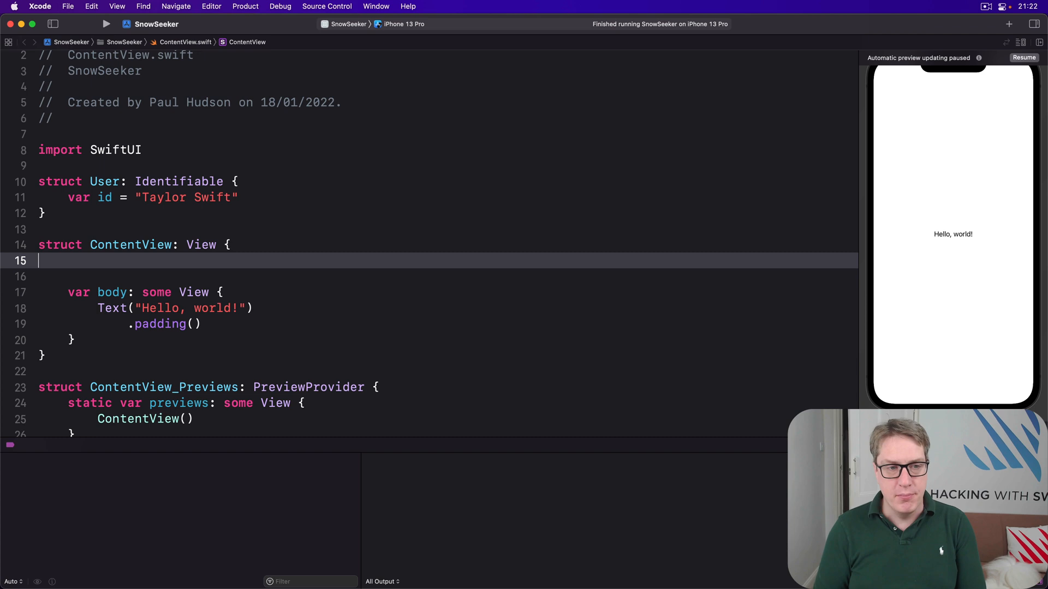
type("@State")
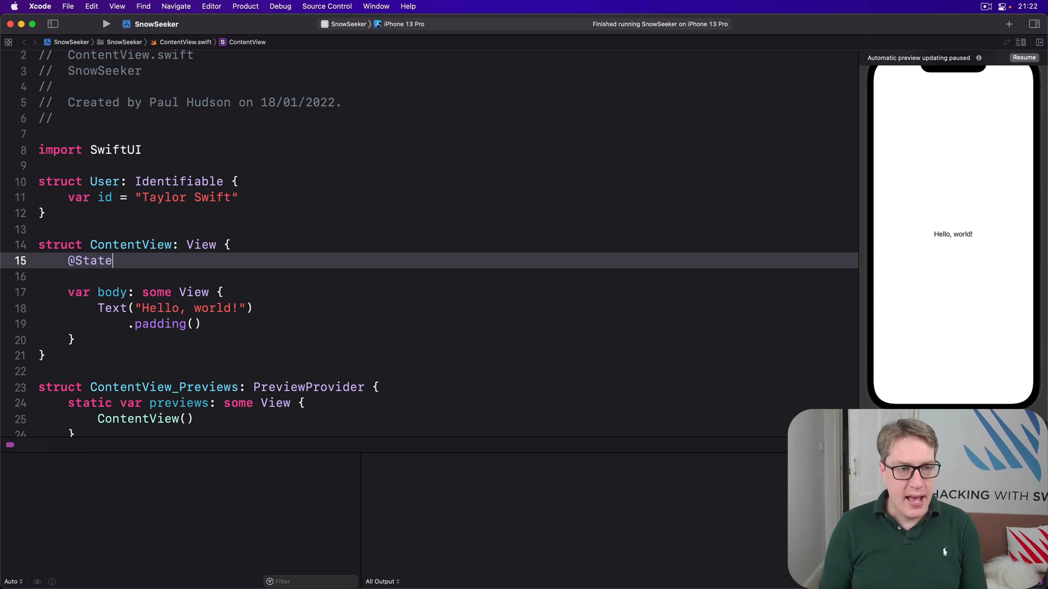
type("private var selected")
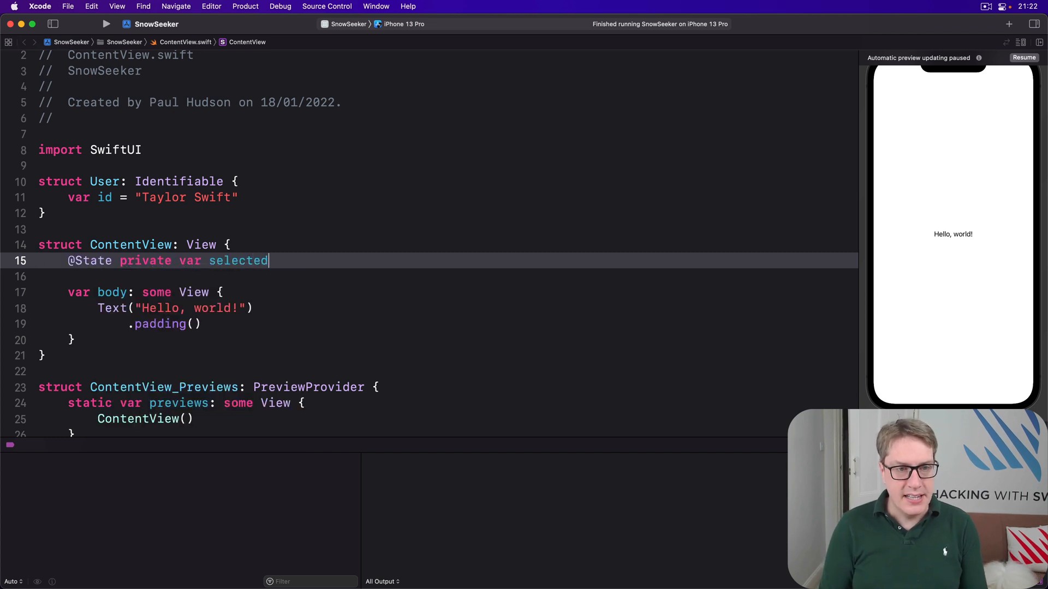
type("User: User?")
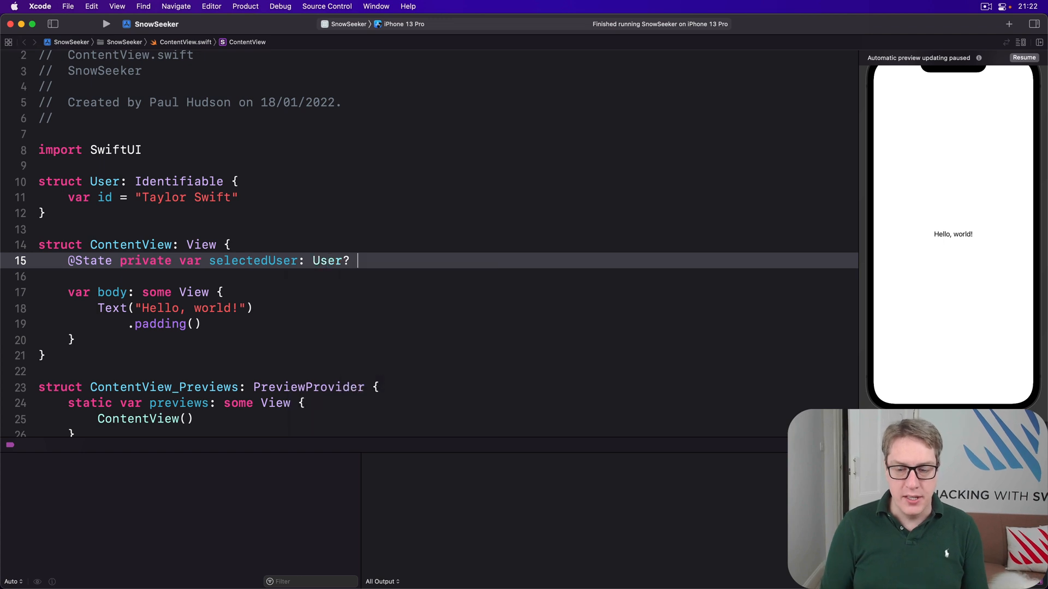
type("= nil")
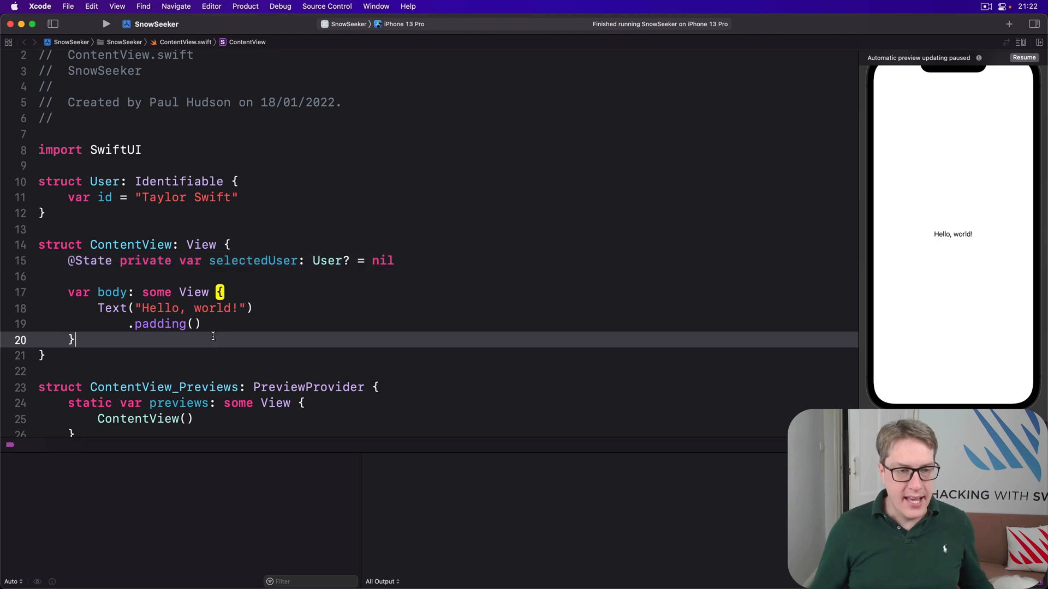
- Replace .padding() with .onTapGesture { selectedUser = User() } on the Hello, world text
left_click(204, 324)
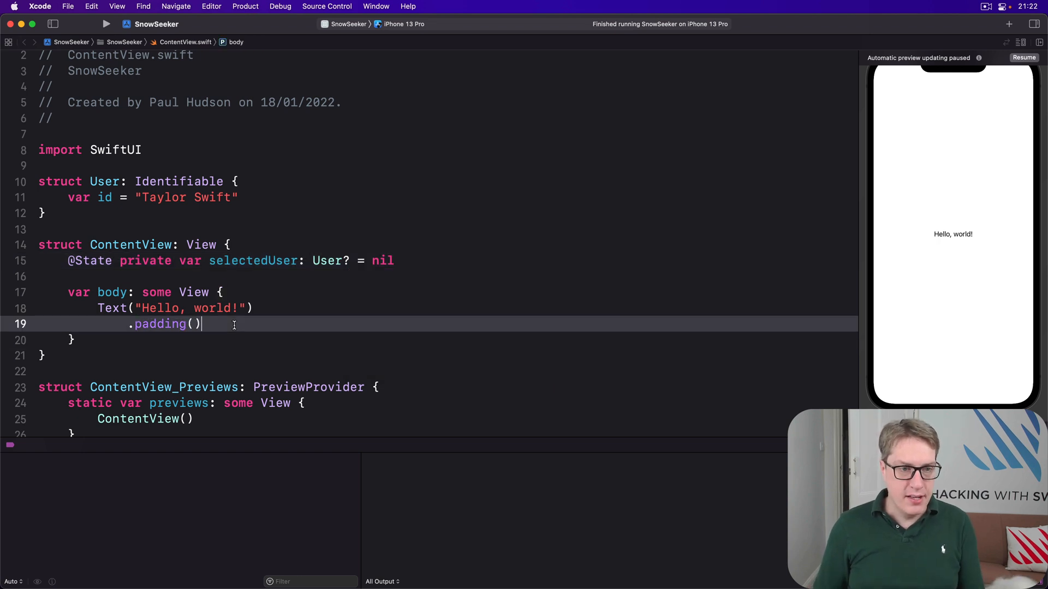
type(".onTapGesture {")
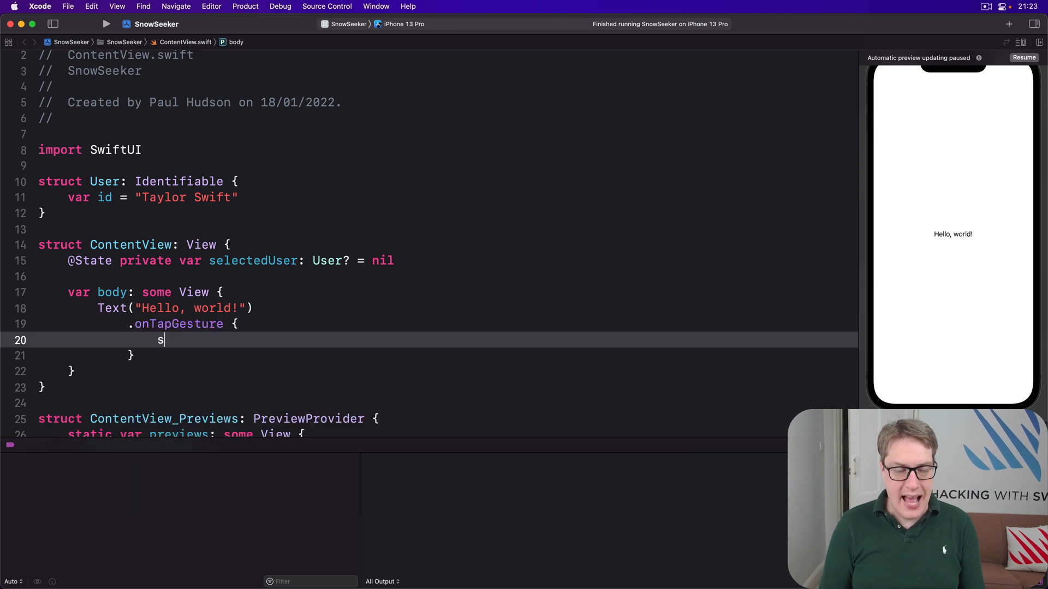
type("electedUser = User(")
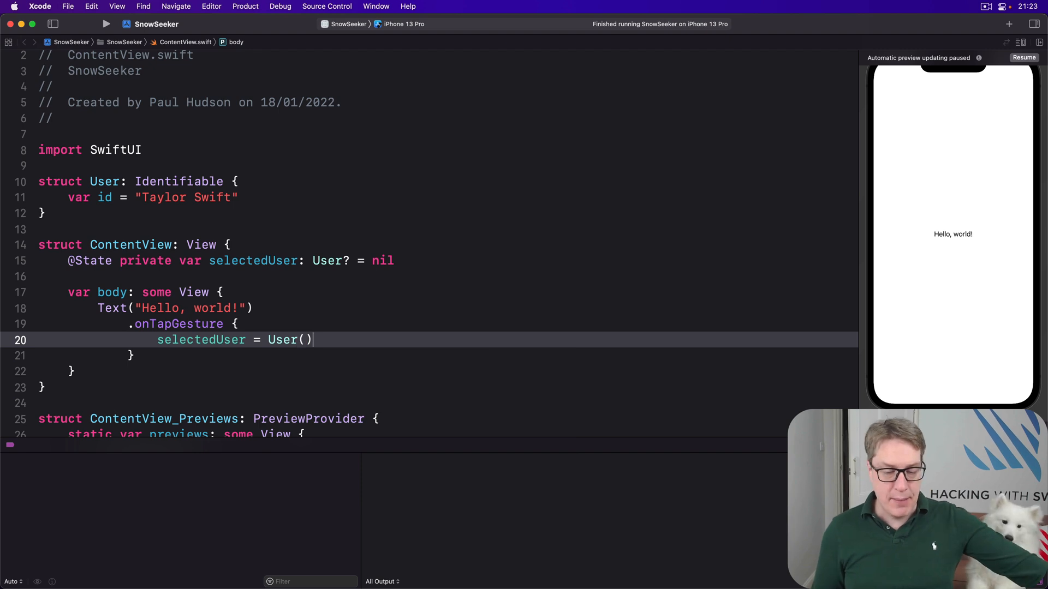
key("Return")
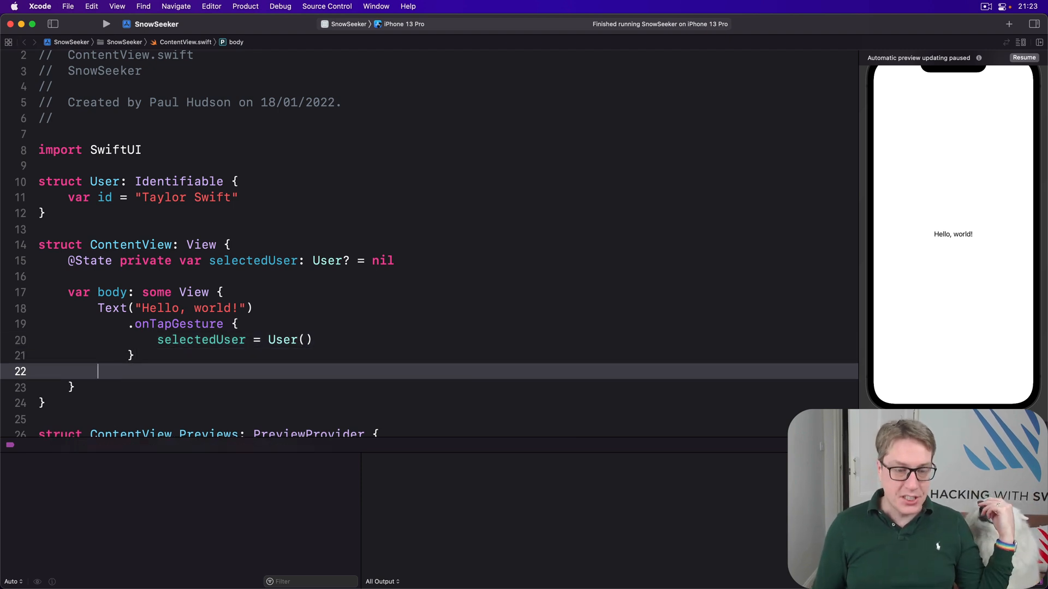
- Attach .sheet(item: $selectedUser) { user in Text(user.id) } to the text
type(".")
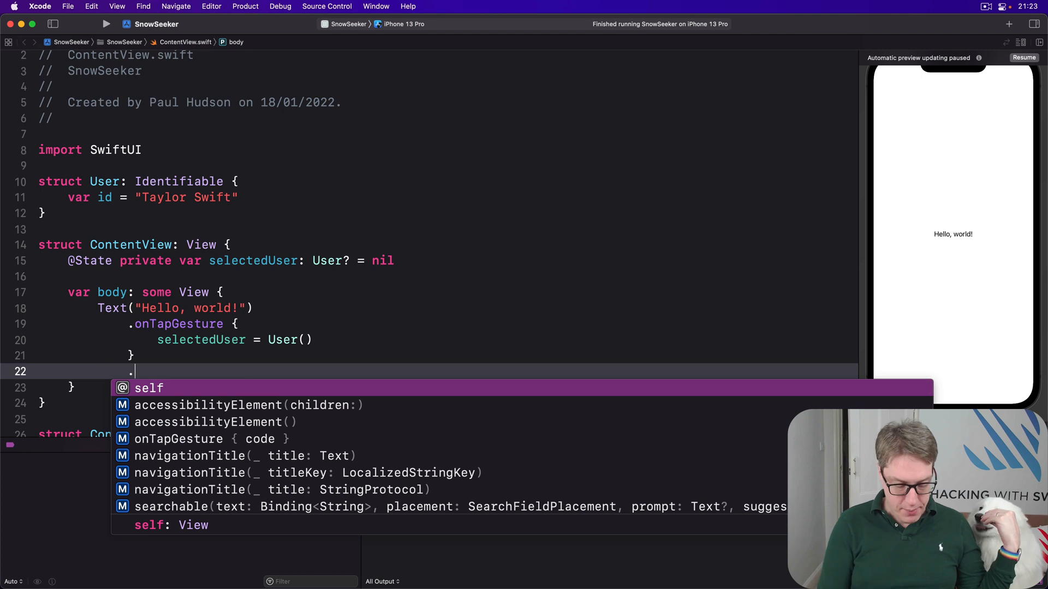
type("sheet(item:")
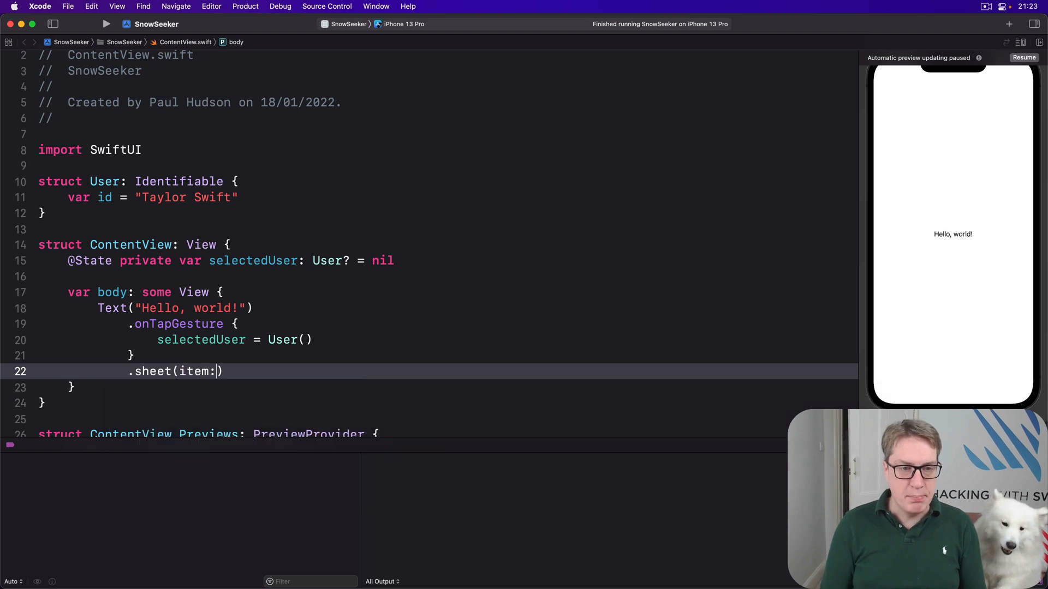
type("$selectedUser)")
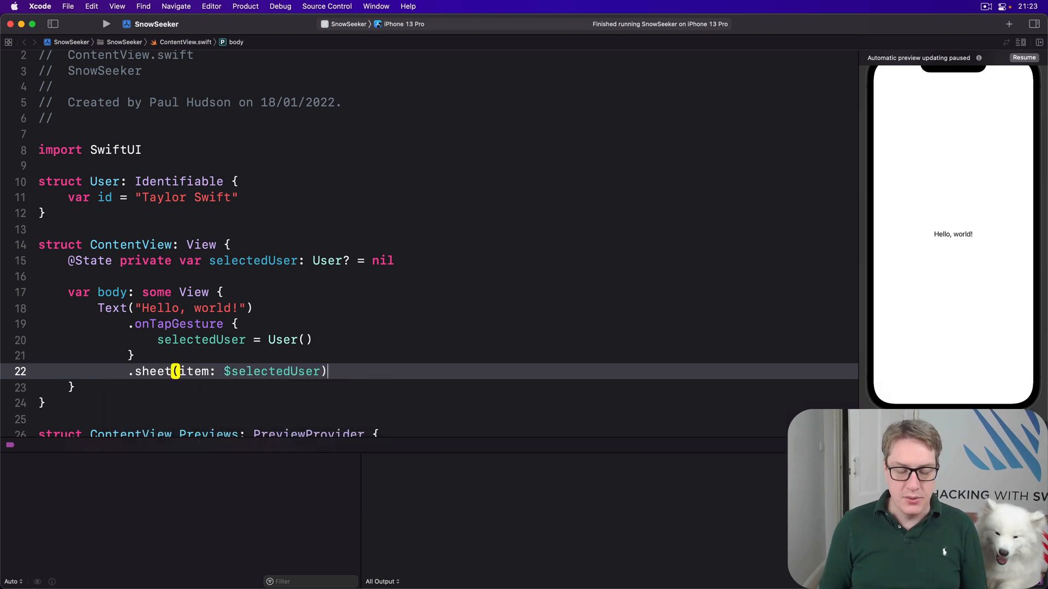
type("{ user in")
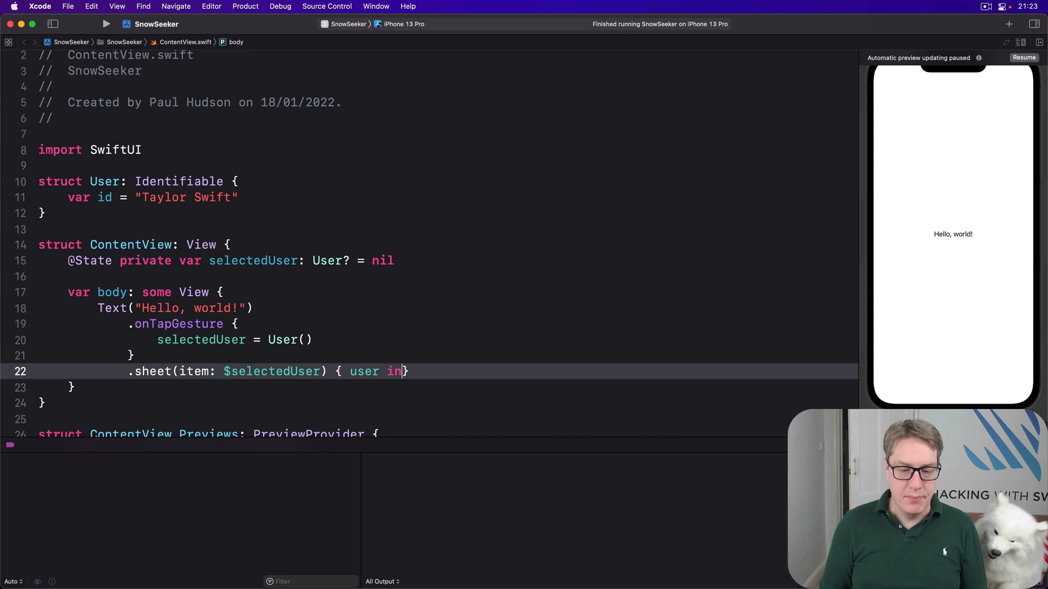
type("Text(user.i)")
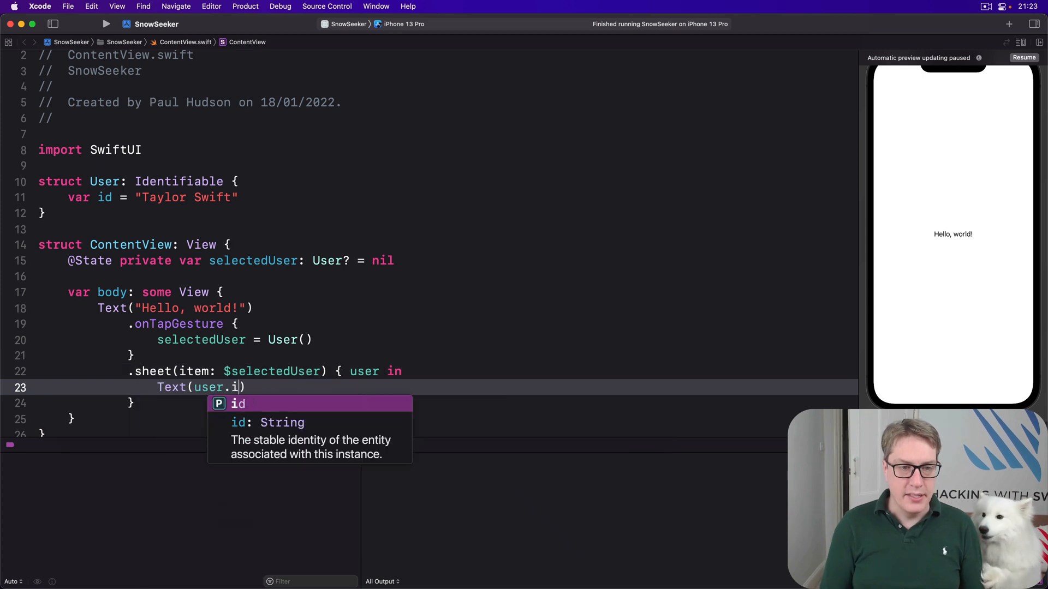
key("return")
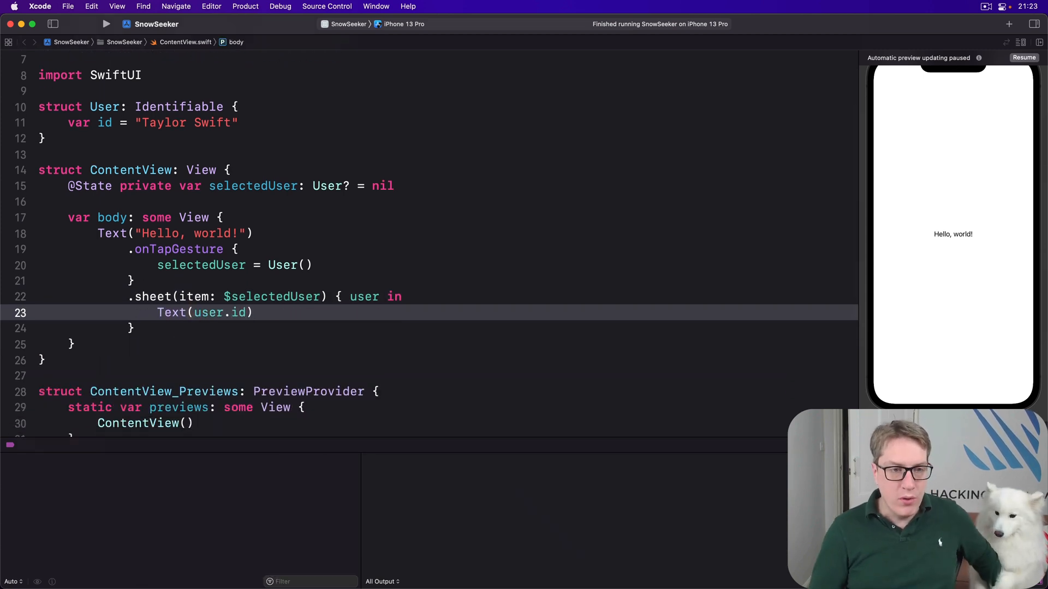
- Rework the sheet's Text argument, trying selectedUser! before settling on user.id
double_click(153, 297)
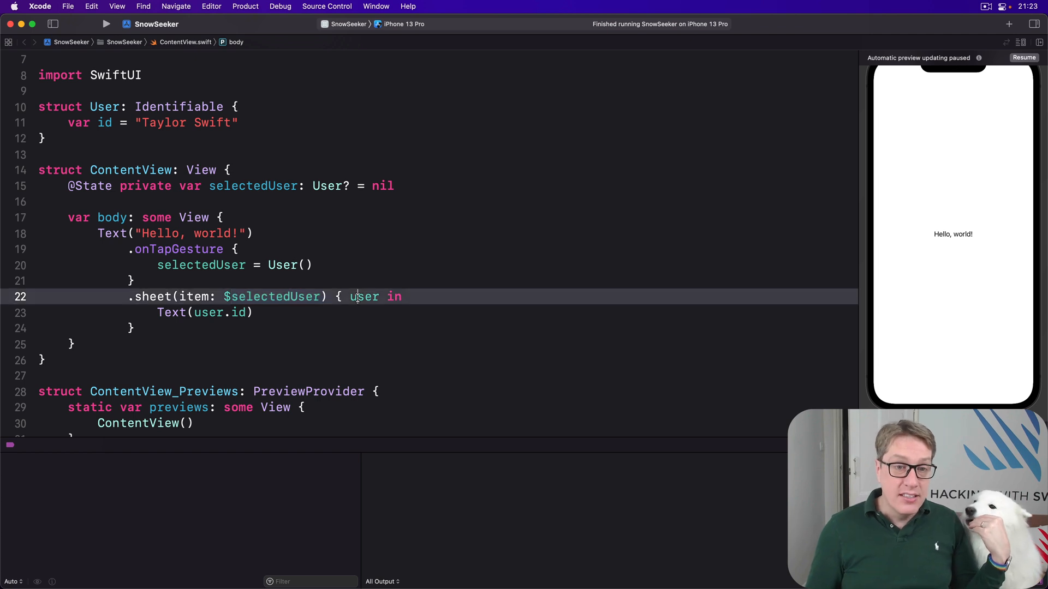
double_click(364, 296)
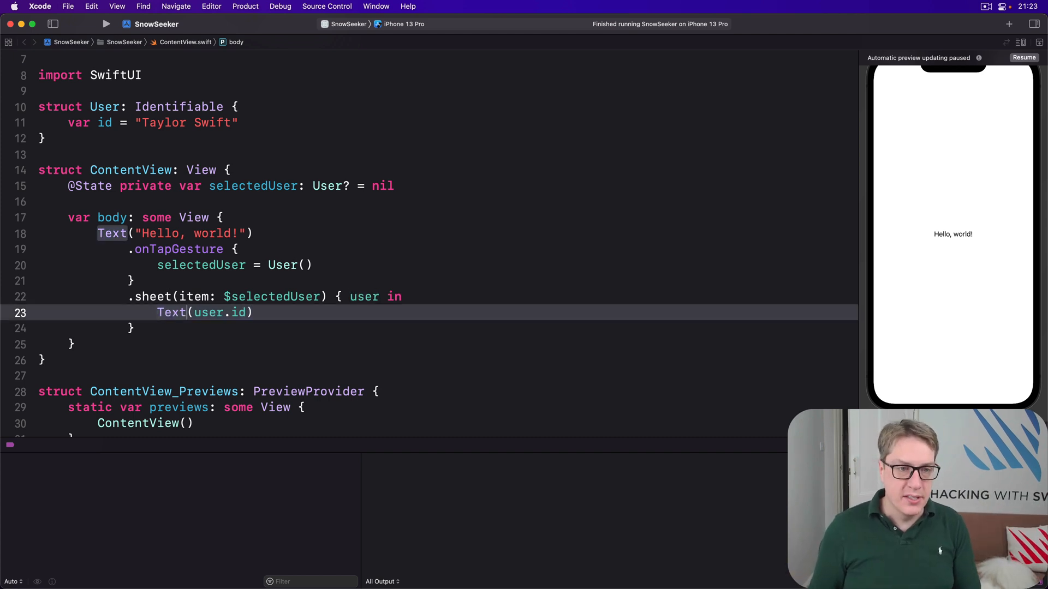
type("selectedUser")
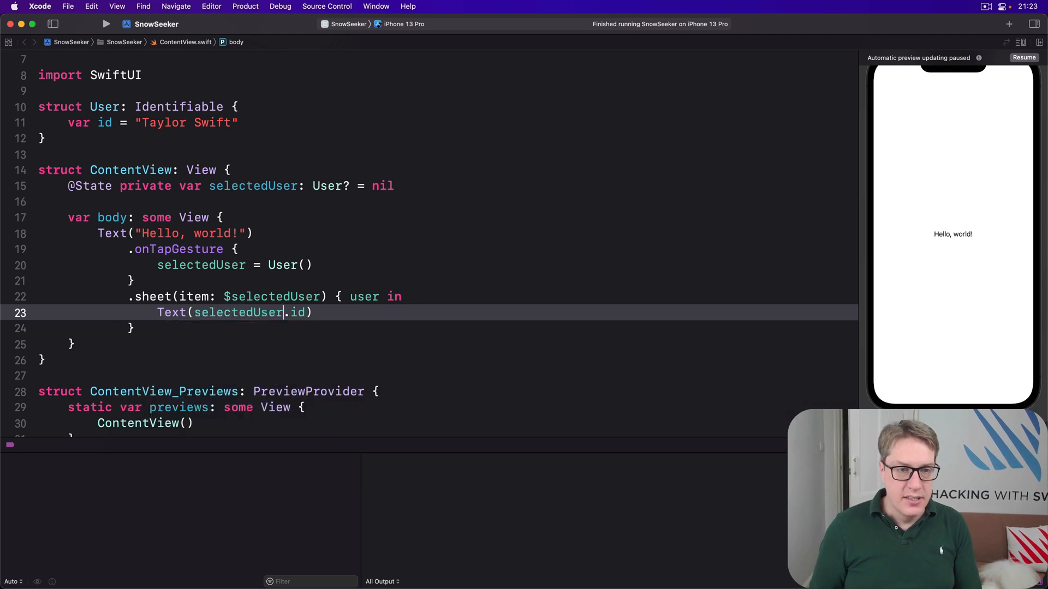
type("!")
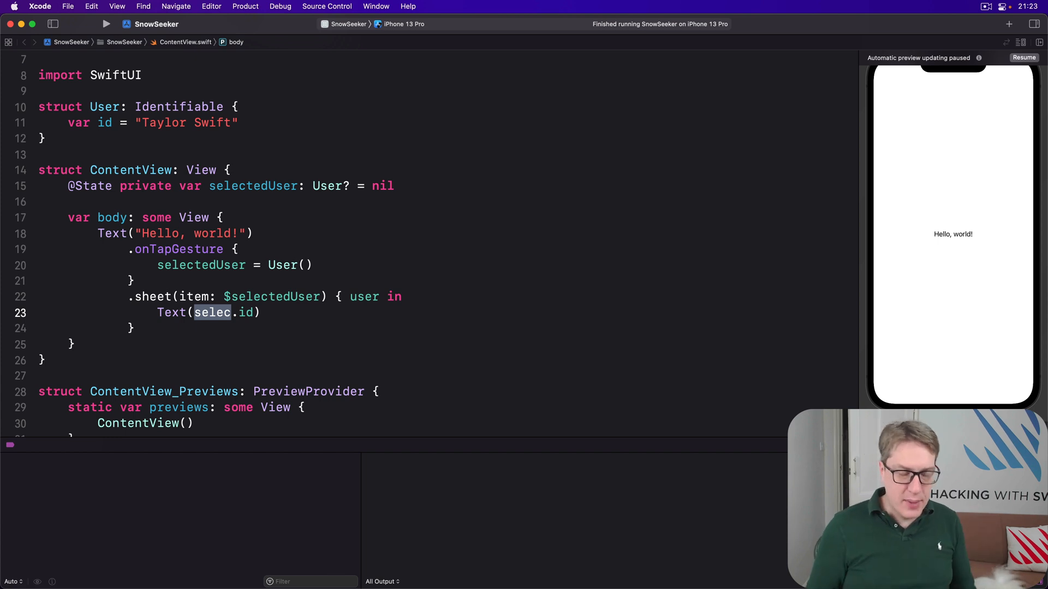
type("user")
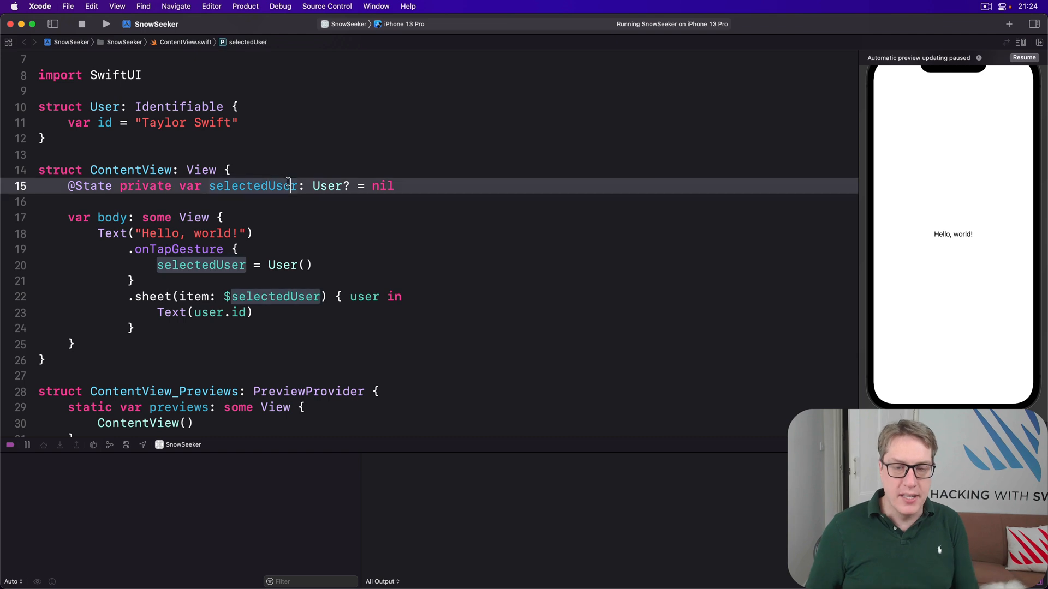
type("@State pr")
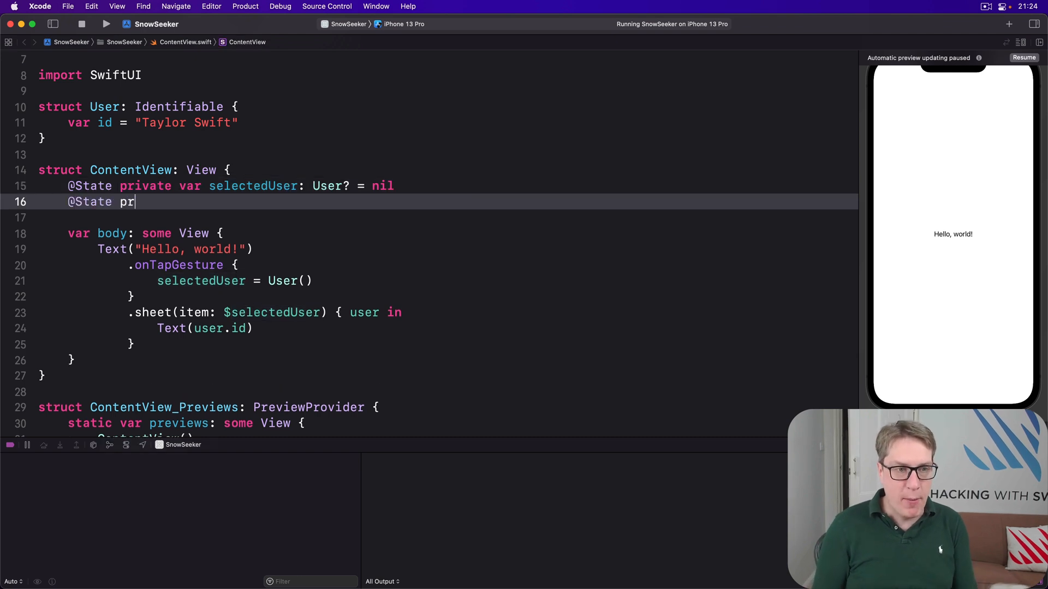
type("ivate var isShowing")
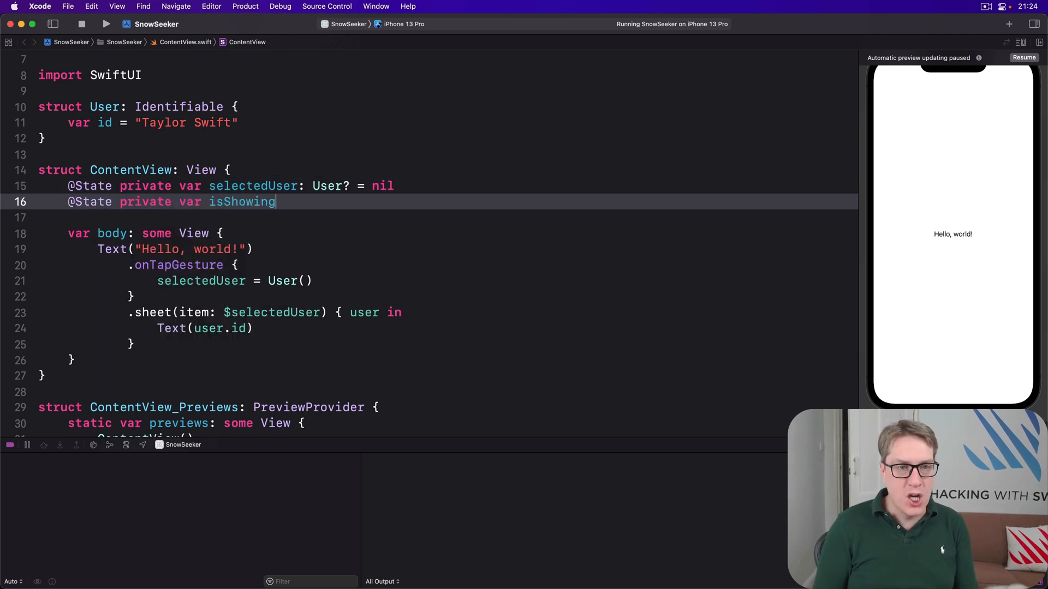
type("User = false")
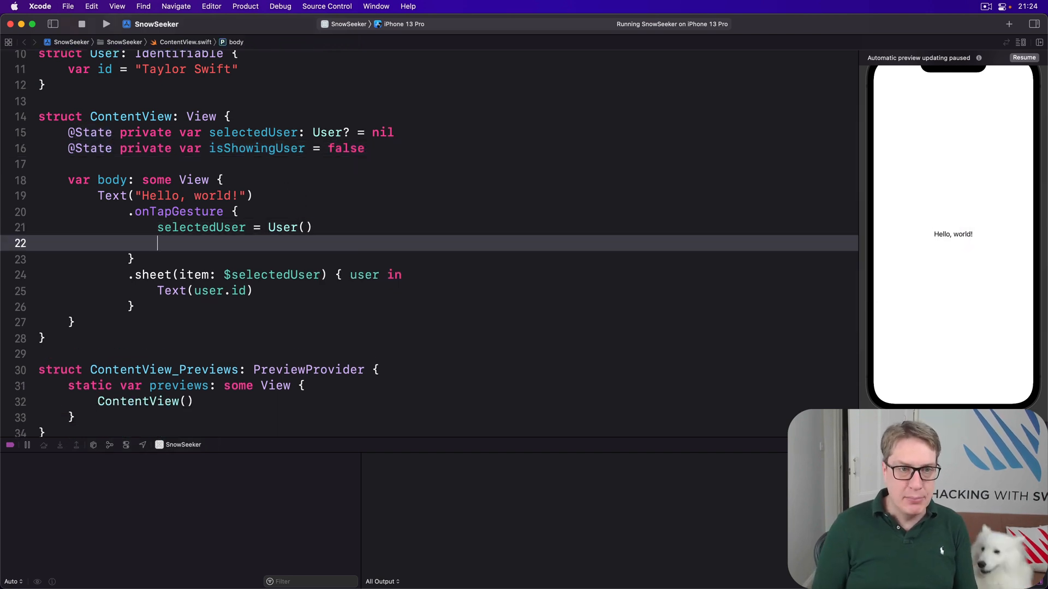
- Set isShowingUser = true on tap; present the sheet via $isShowingUser showing selectedUser!.id
type("isShowingUser = tyru")
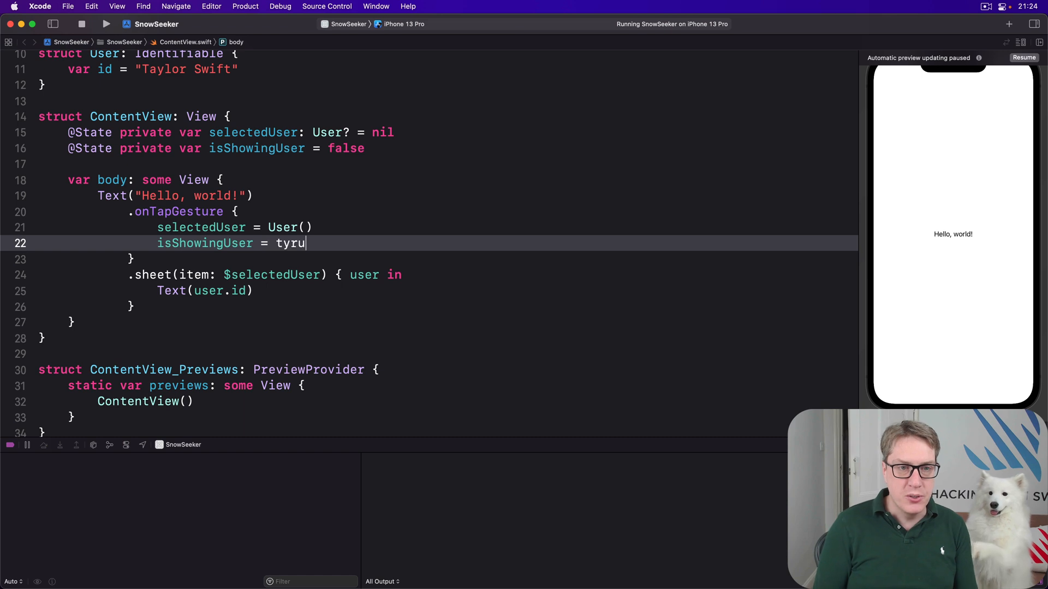
type("true")
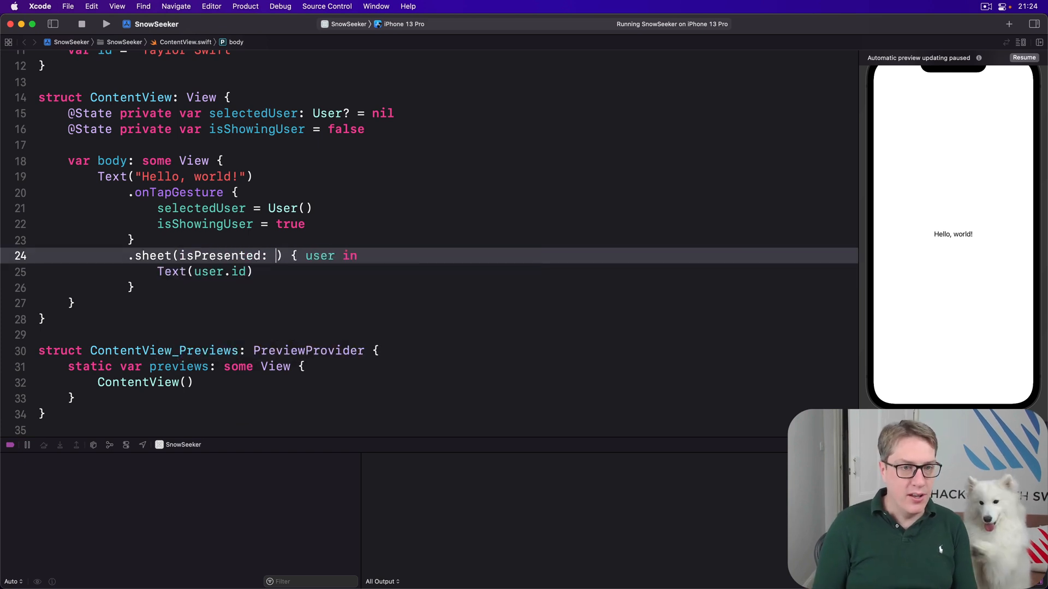
type("$isShowingUser")
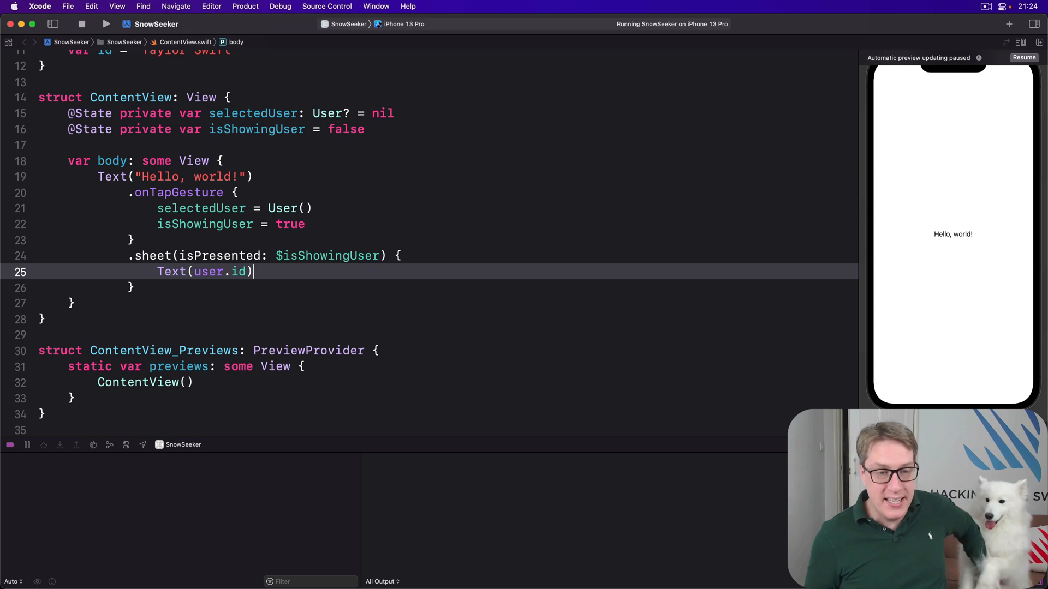
type("selectedU")
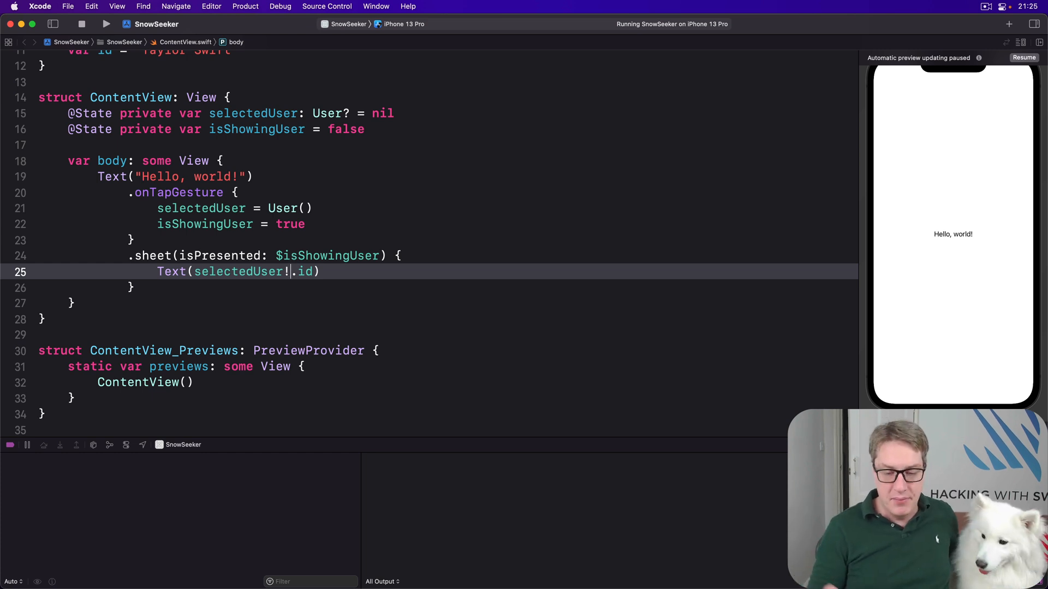
- Swap the sheet for .alert("Welcome", isPresented: $isShowingUser, presenting: selectedUser) with a user.id Button
left_click(294, 255)
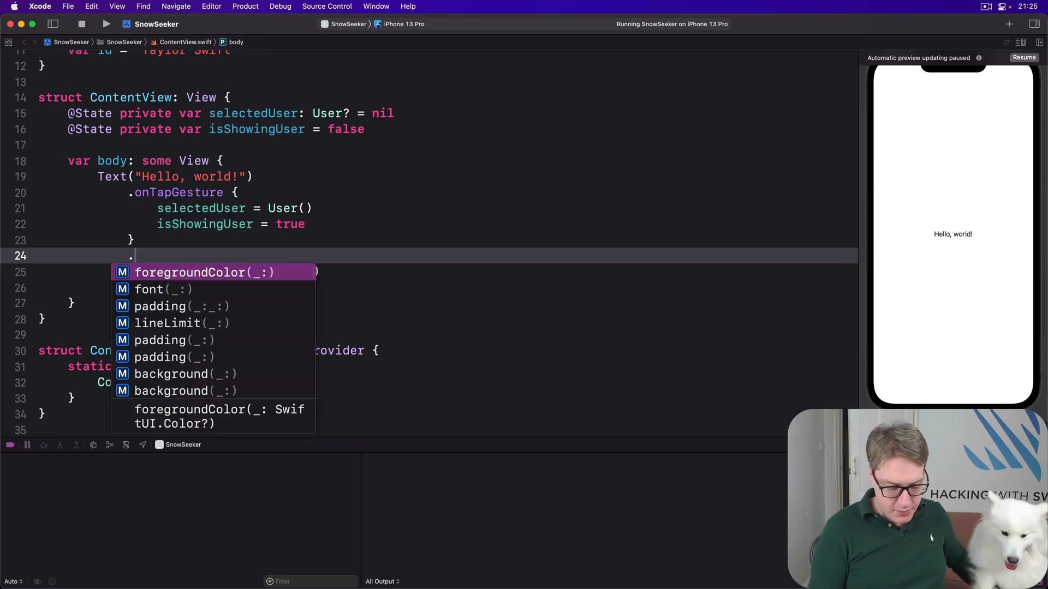
type("alert(\"Welcome")
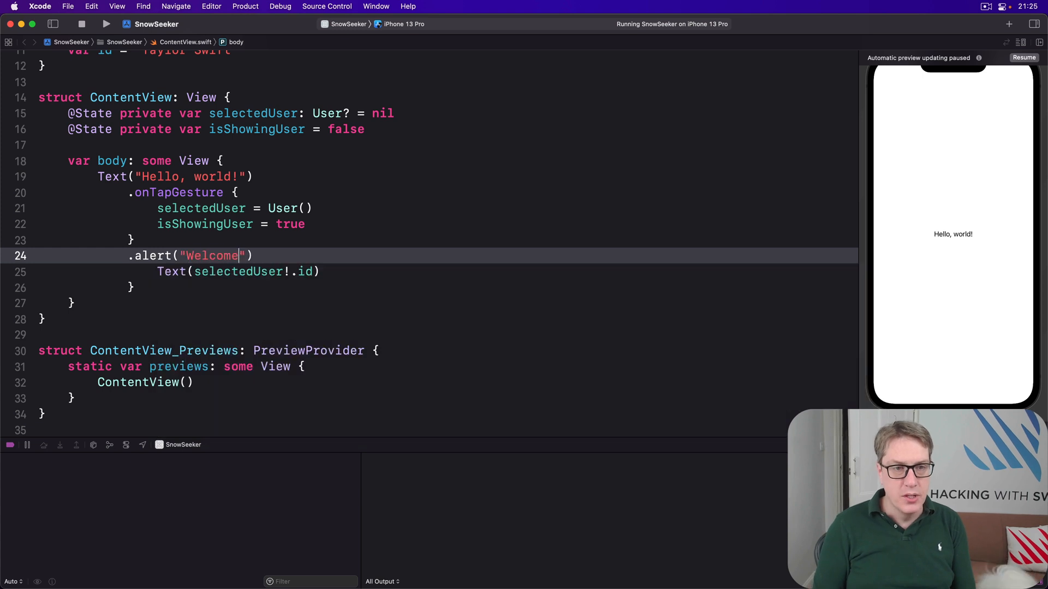
type(", isPresented:")
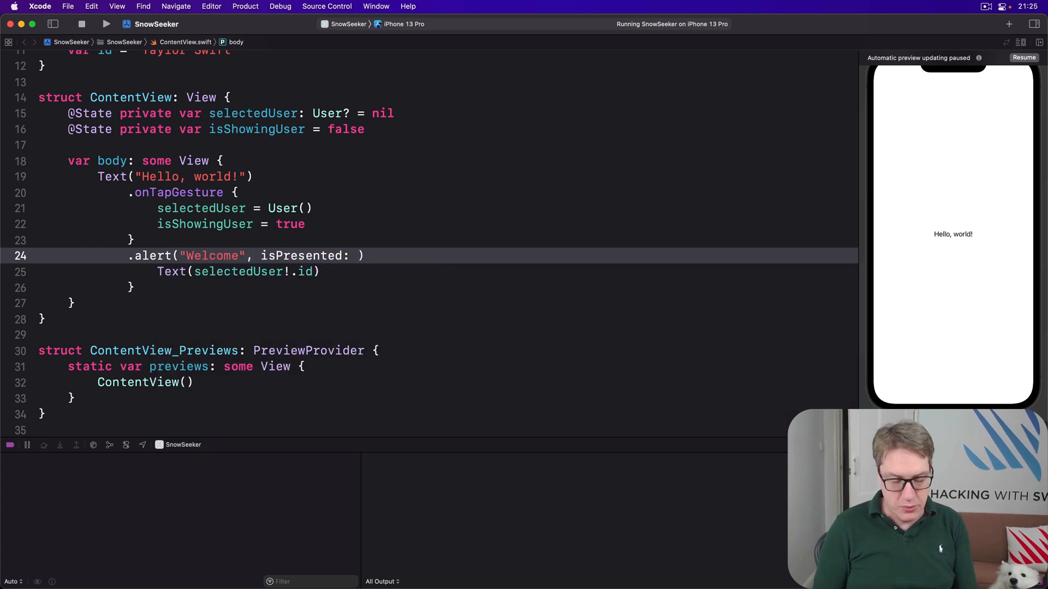
type("$isShowingUser")
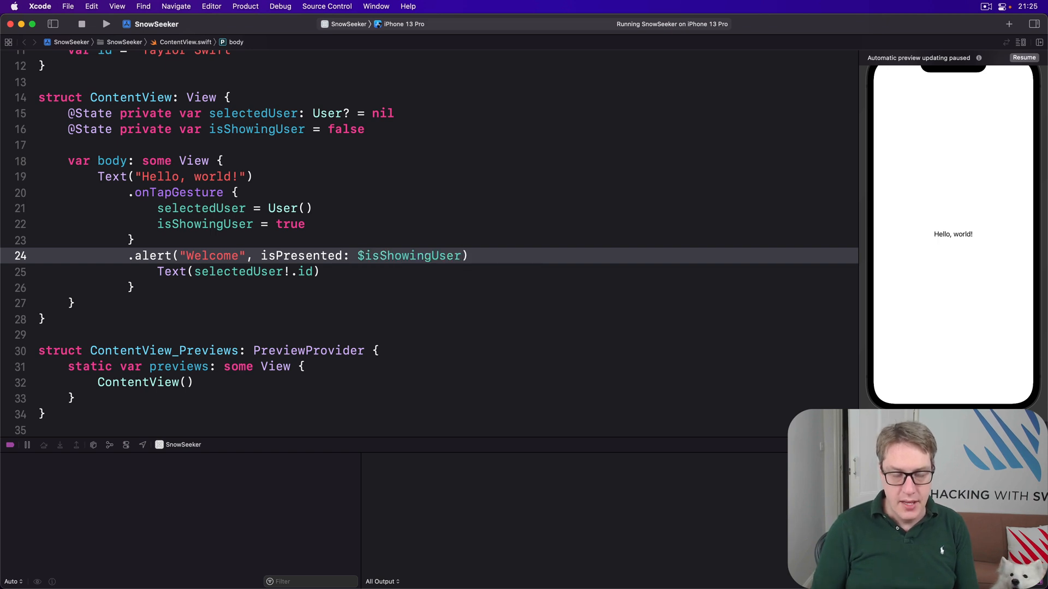
type(", presenting:")
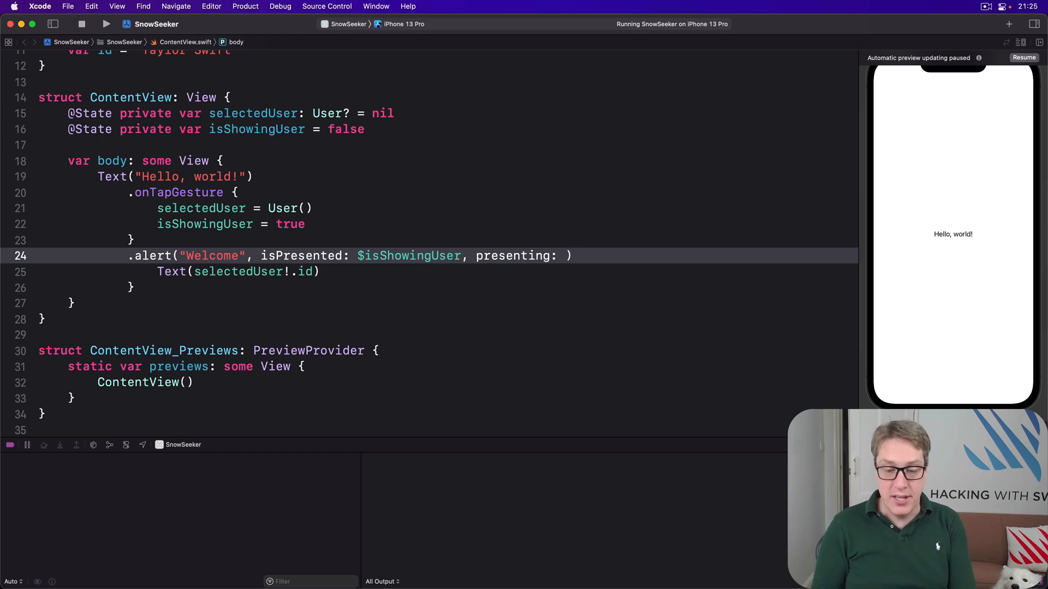
type("selectedUser")
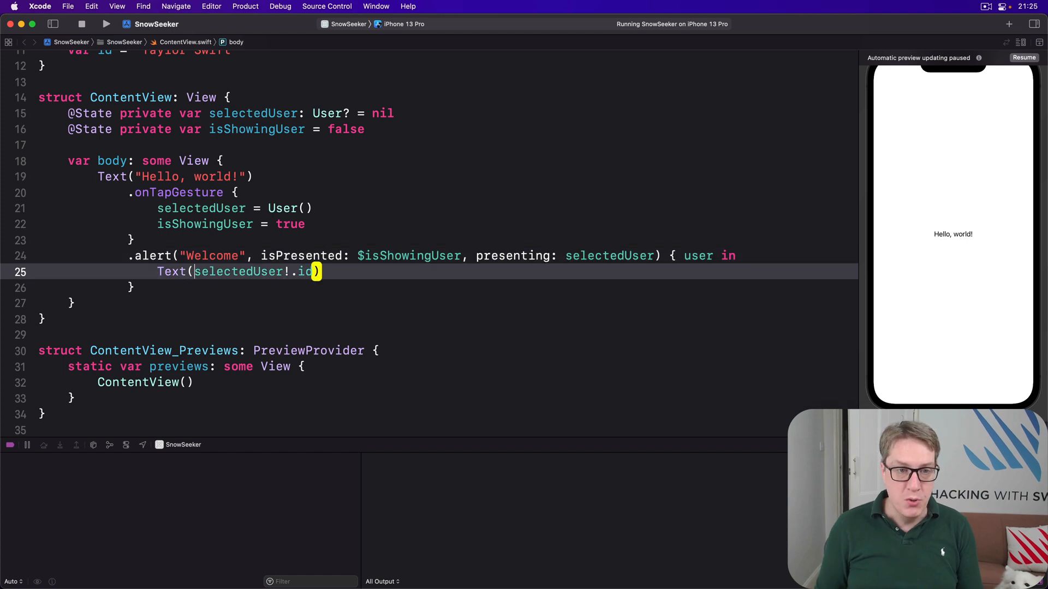
type("user.id")
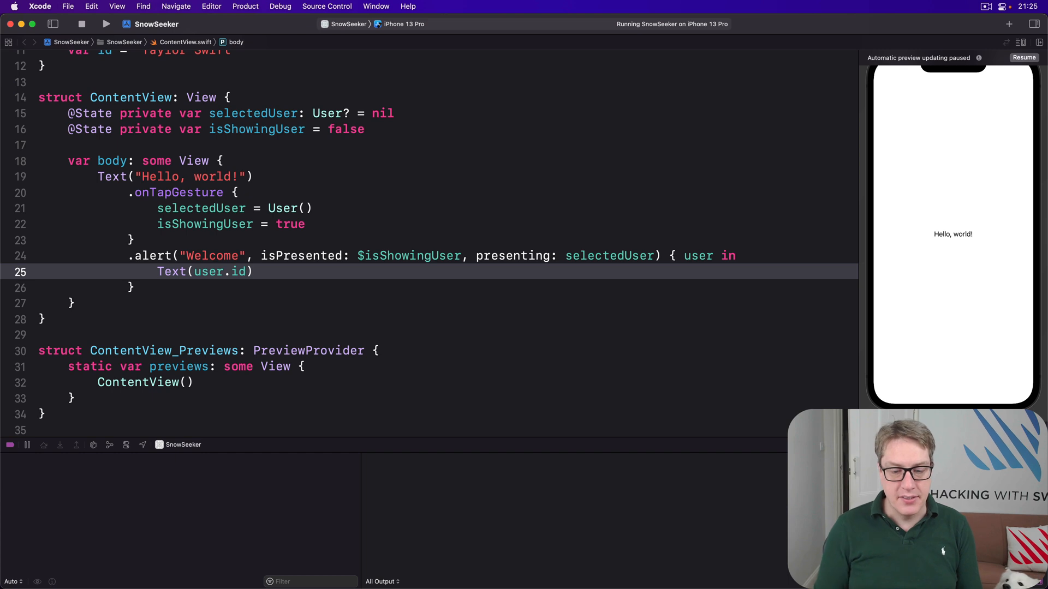
type("Button")
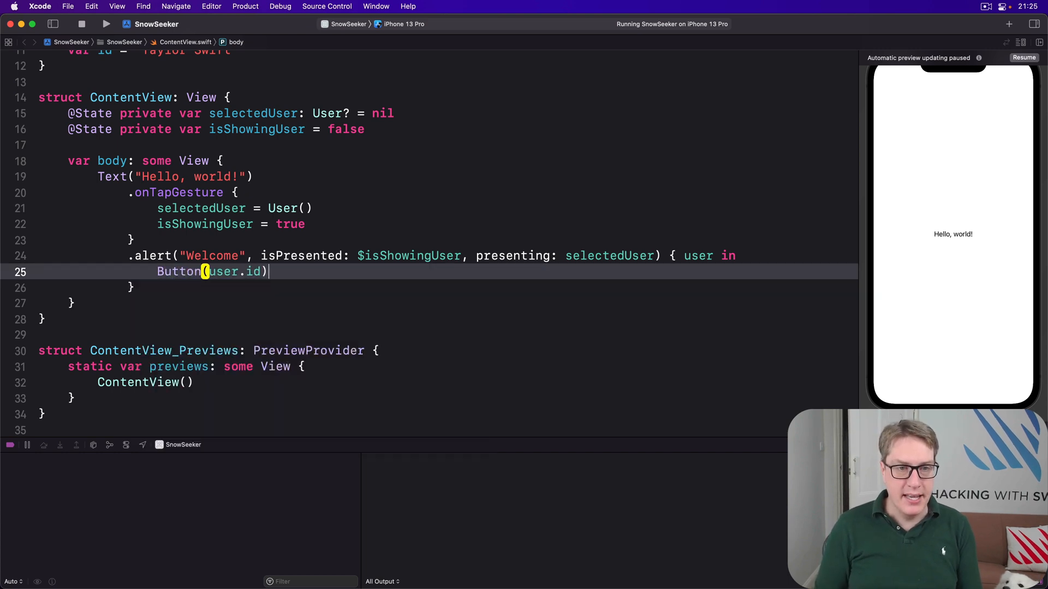
type("{ }")
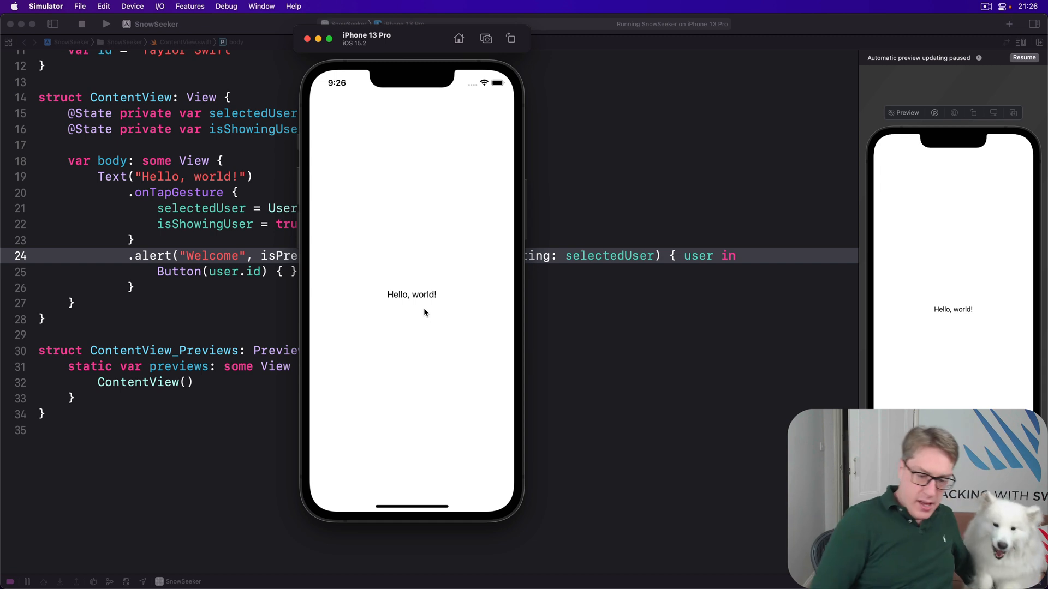
mouse_move(582, 300)
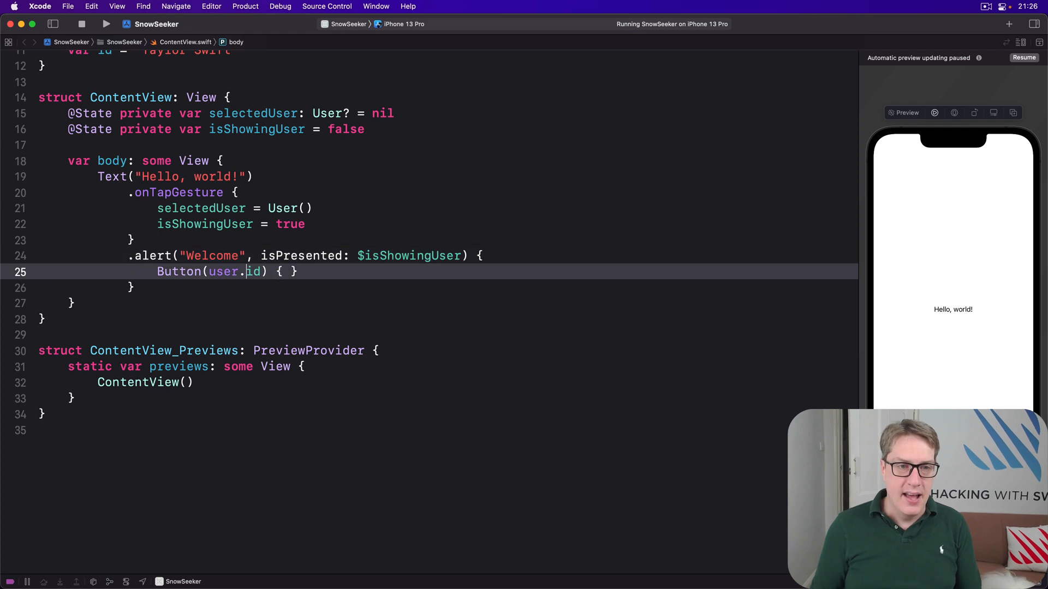
- Title the alert button "OK" without presenting:, rerun, and return to the editor
type("\"OK\"")
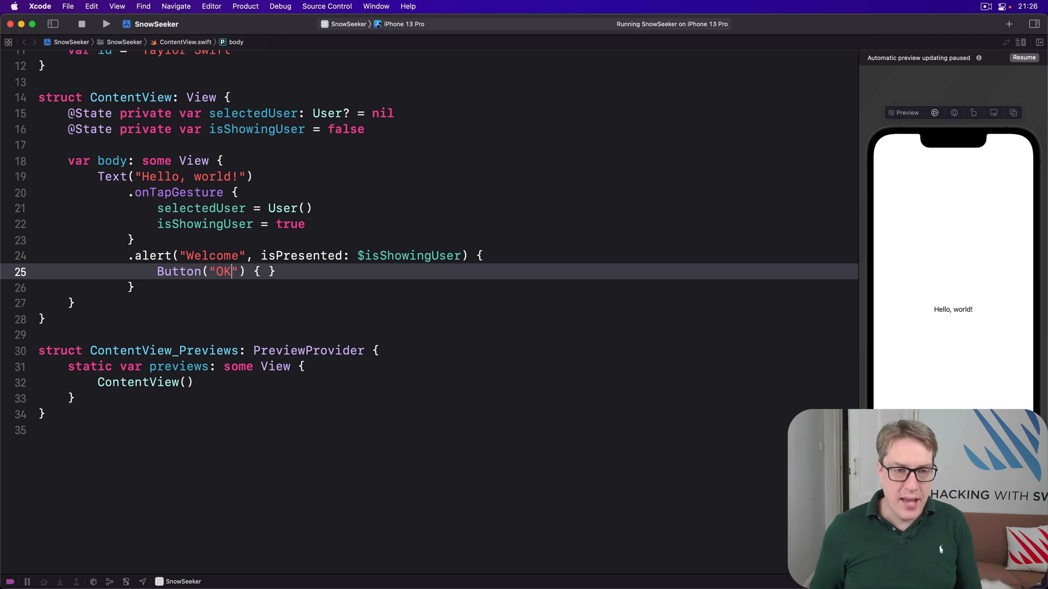
triple_click(213, 271)
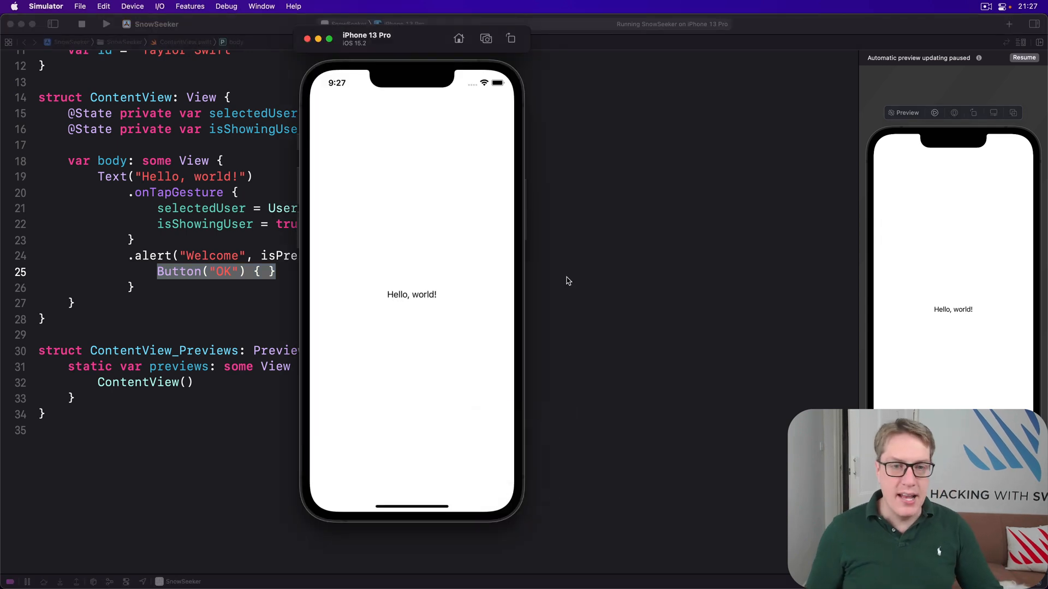
left_click(411, 294)
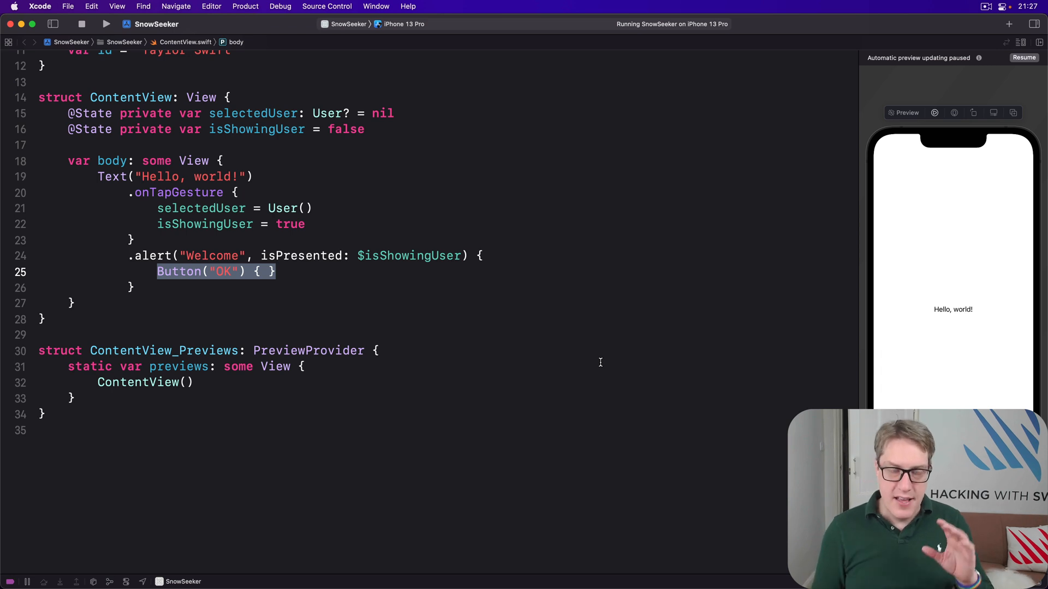
- Delete the Button("OK") line and tap Hello, world! to trigger the alert
key("Delete")
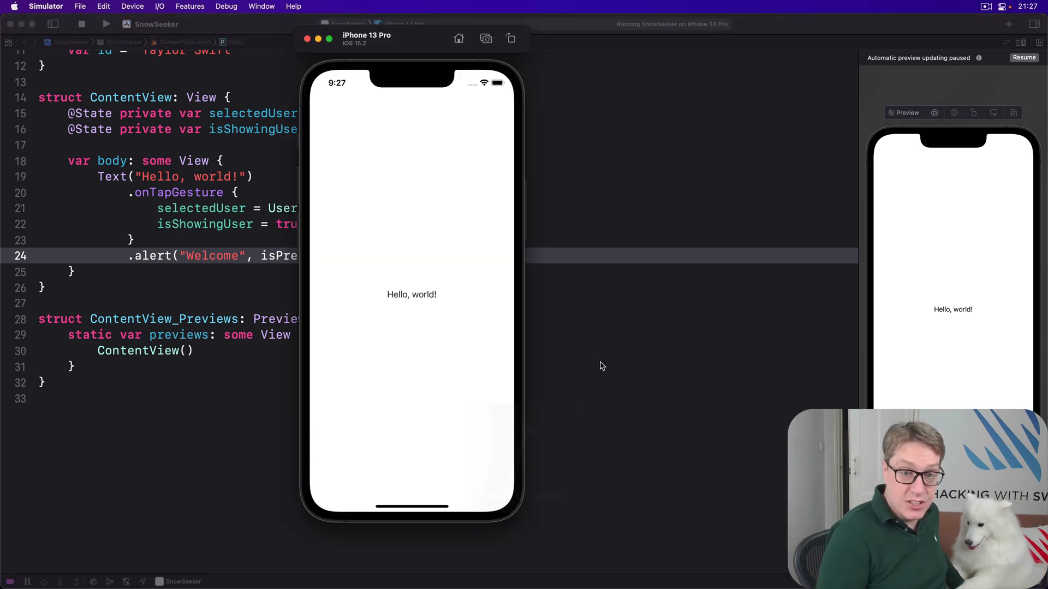
left_click(411, 295)
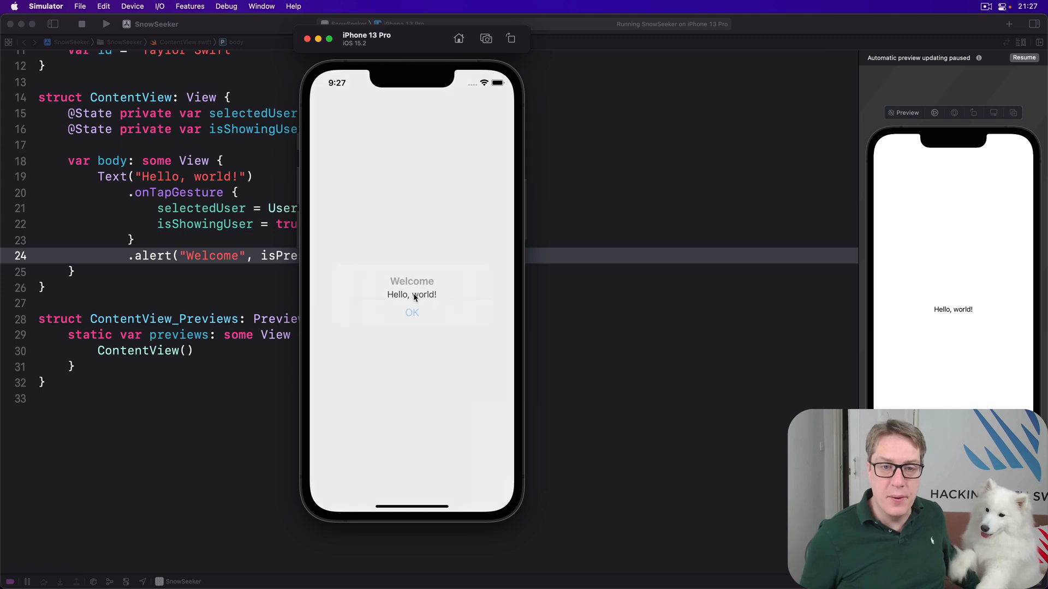